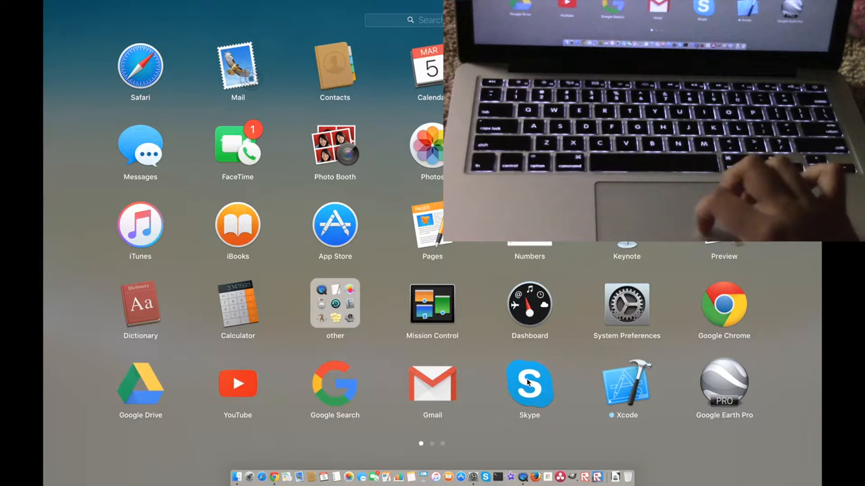
Launch System Preferences from Launchpad and go to the Keyboard pane.
{"action": "left_click", "coordinate": [626, 304]}
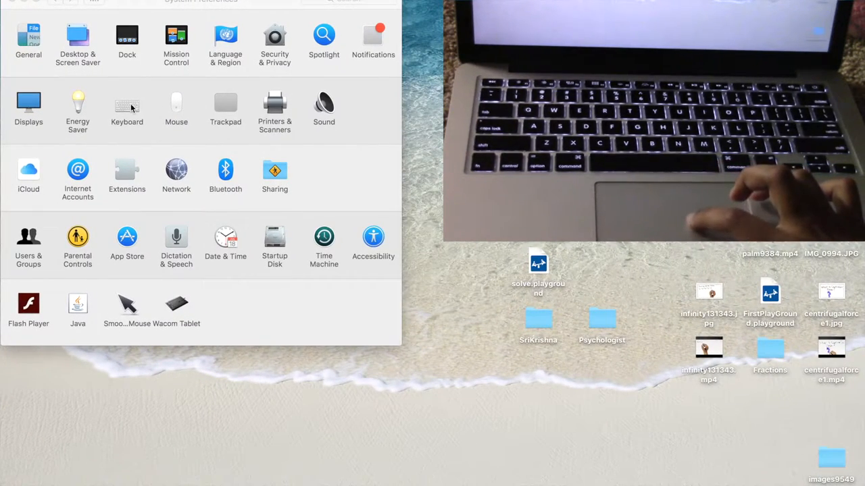
{"action": "left_click", "coordinate": [127, 105]}
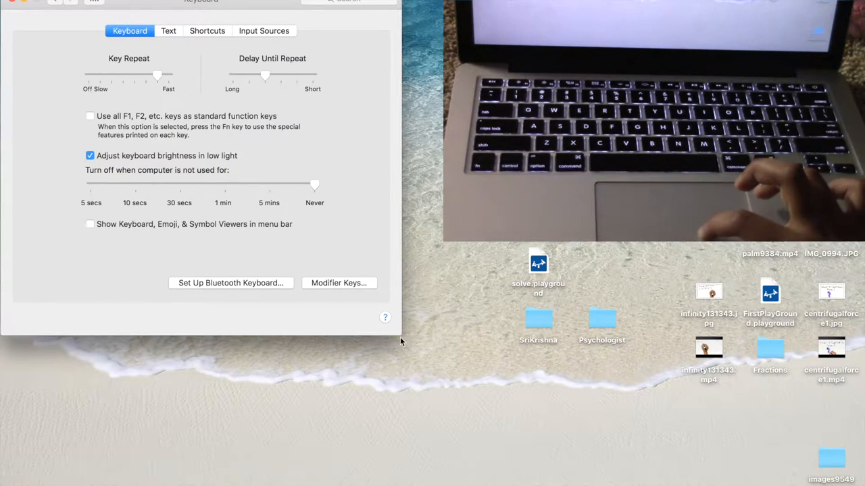
{"action": "mouse_move", "coordinate": [207, 197]}
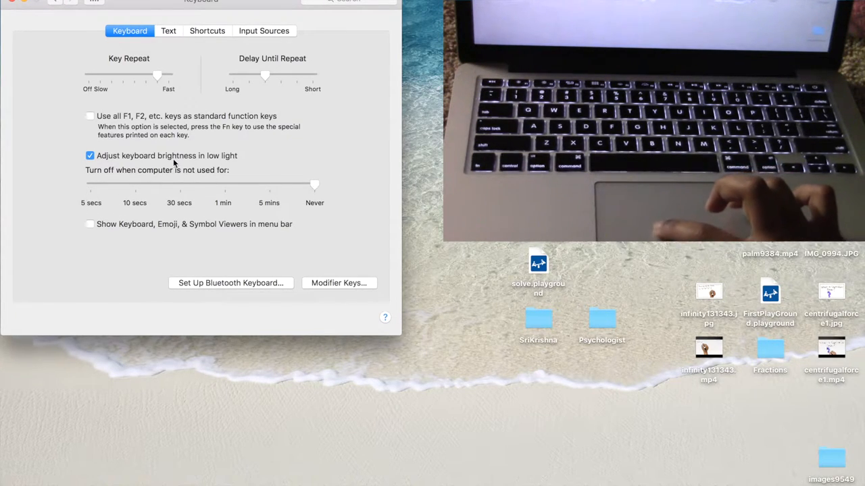
{"action": "left_click", "coordinate": [90, 156]}
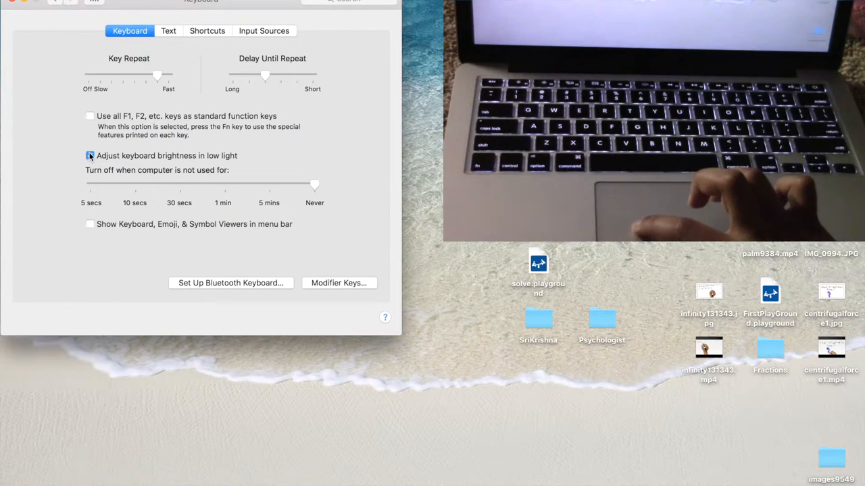
{"action": "left_click", "coordinate": [90, 156]}
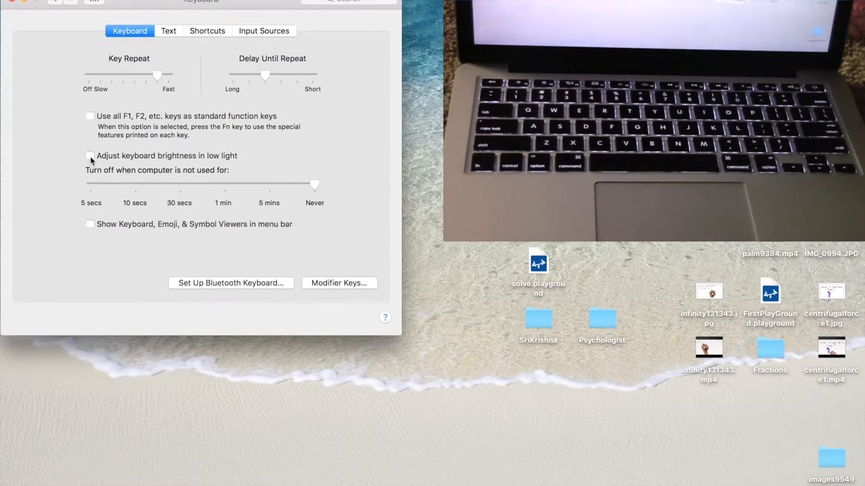
{"action": "left_click", "coordinate": [89, 156]}
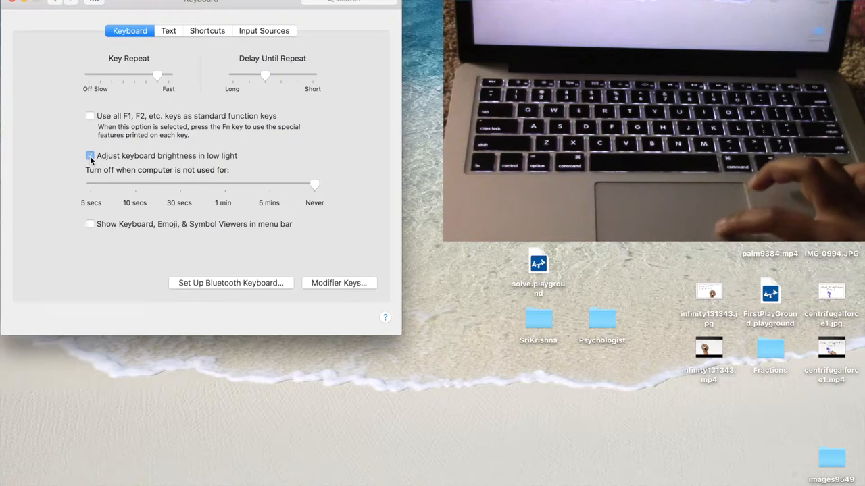
{"action": "left_click", "coordinate": [90, 155]}
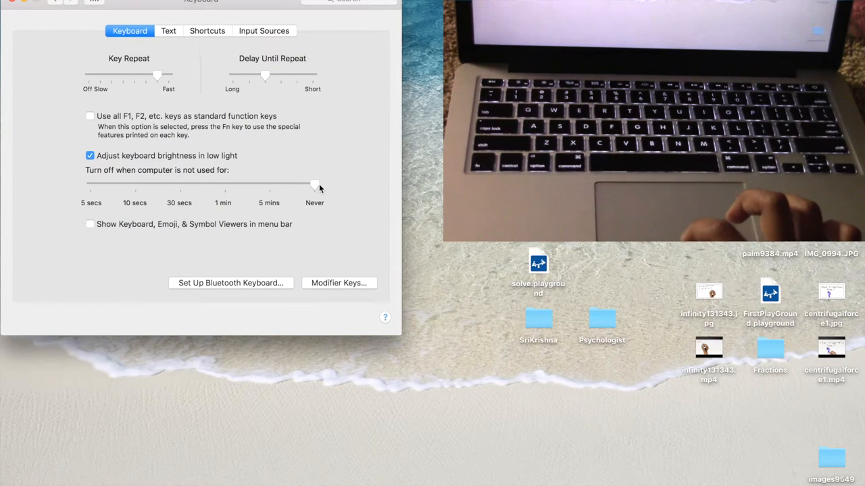
{"action": "left_click_drag", "start_coordinate": [314, 183], "coordinate": [169, 187]}
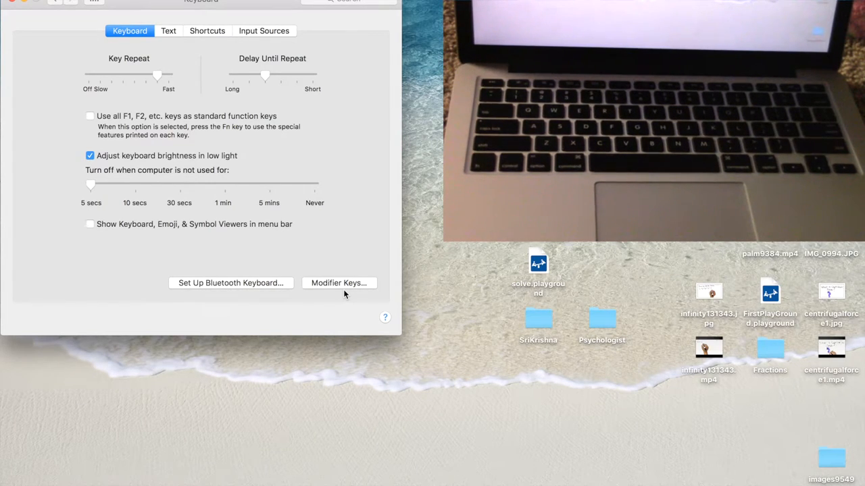
{"action": "left_click_drag", "start_coordinate": [91, 182], "coordinate": [270, 182]}
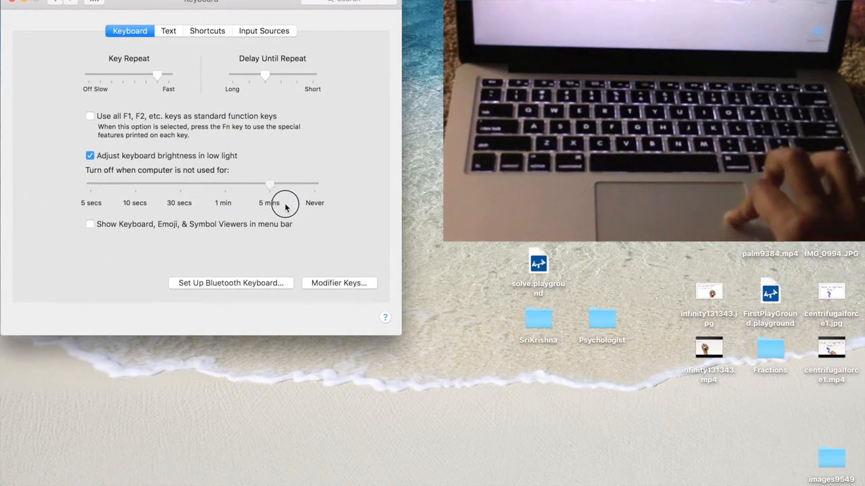
{"action": "left_click_drag", "start_coordinate": [270, 183], "coordinate": [316, 183]}
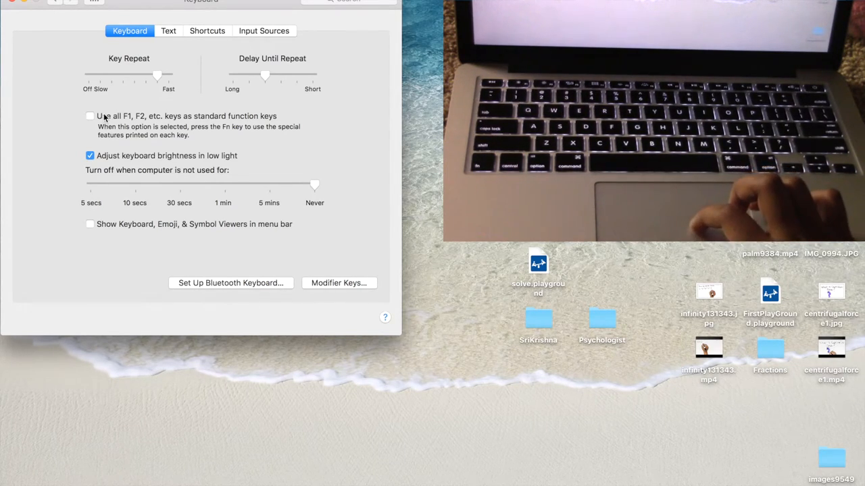
{"action": "left_click", "coordinate": [90, 116]}
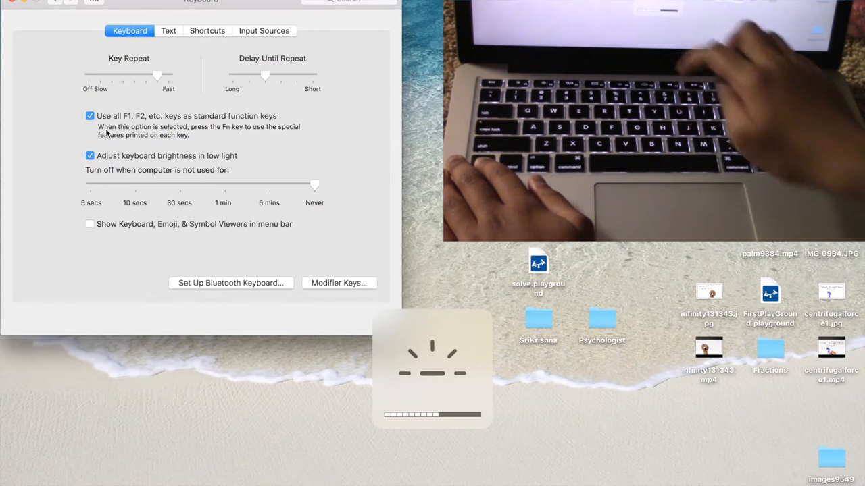
{"action": "left_click", "coordinate": [90, 115]}
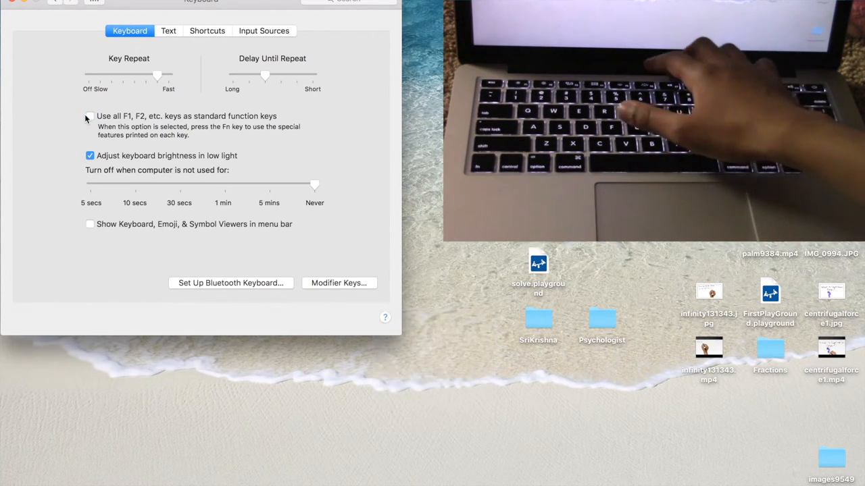